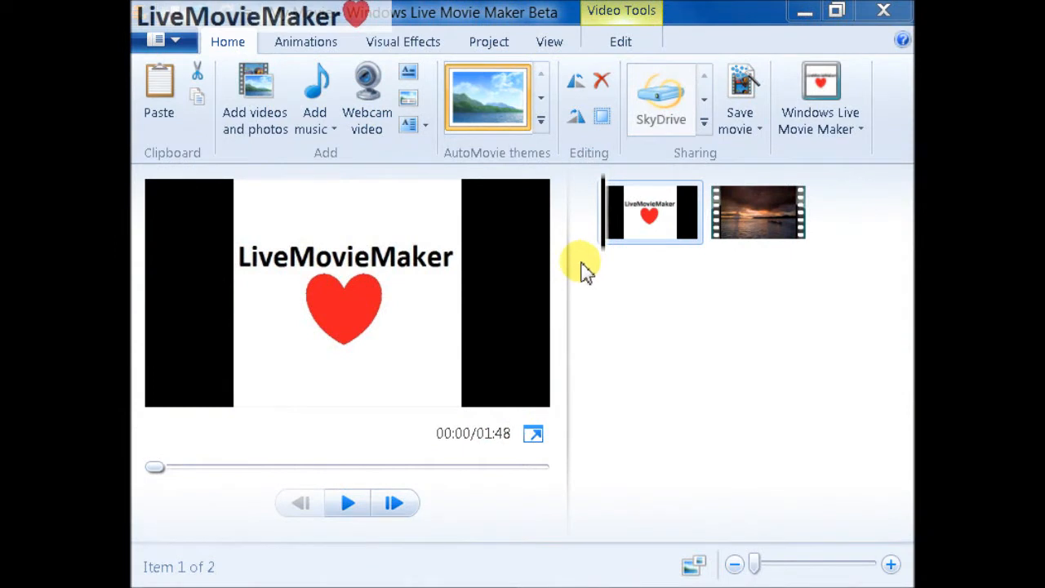
{"action": "mouse_move", "coordinate": [580, 265]}
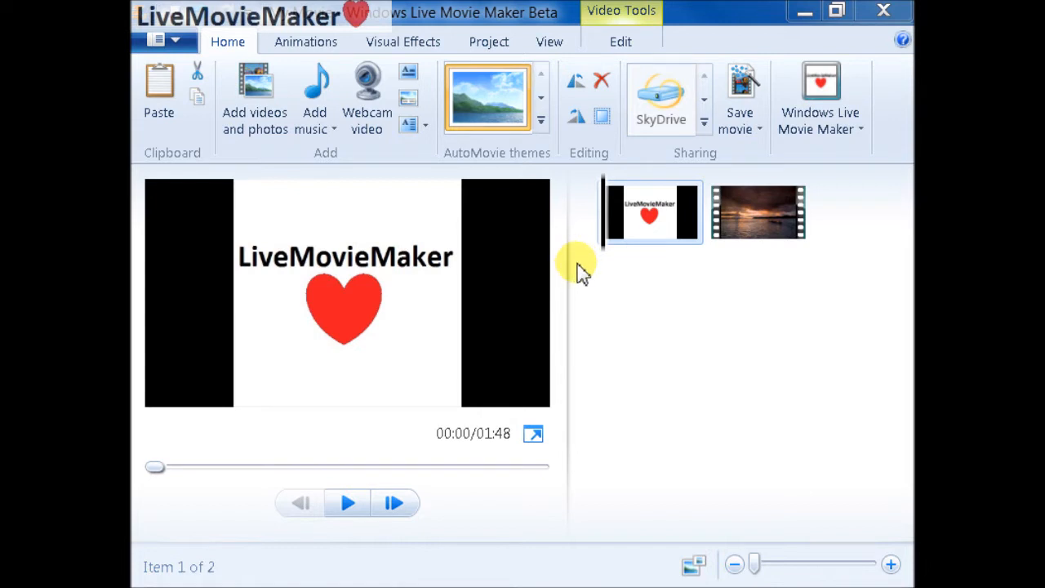
{"action": "mouse_move", "coordinate": [682, 327]}
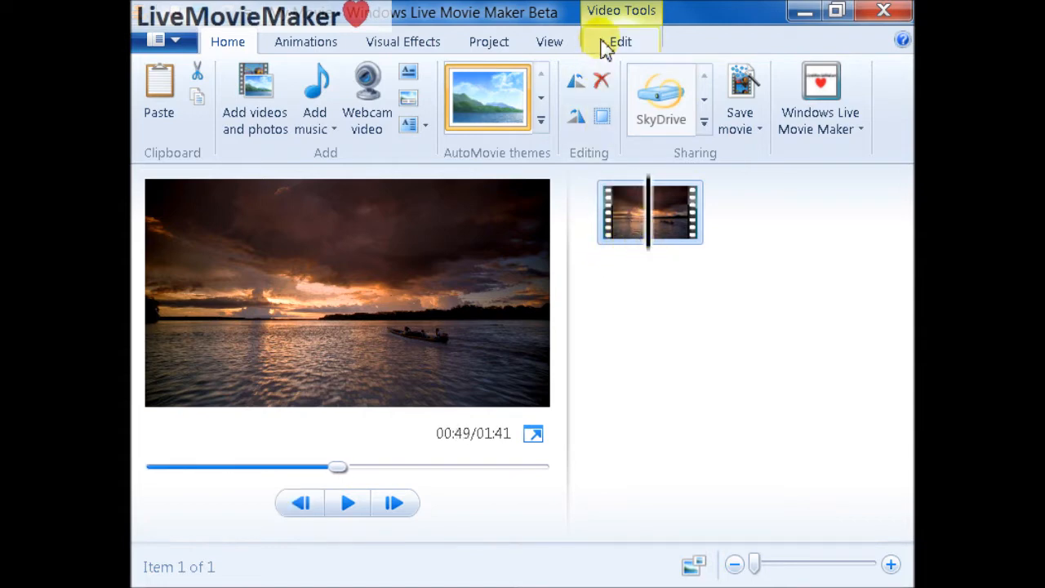
Split the sunset video at 0:49 and select the first clip at its start
{"action": "left_click", "coordinate": [620, 42]}
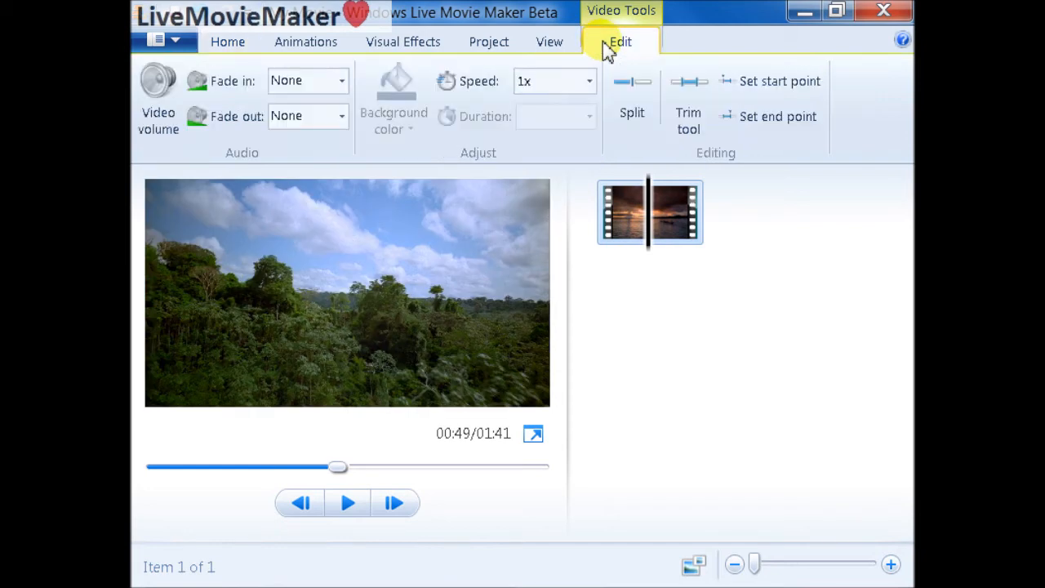
{"action": "left_click", "coordinate": [631, 112]}
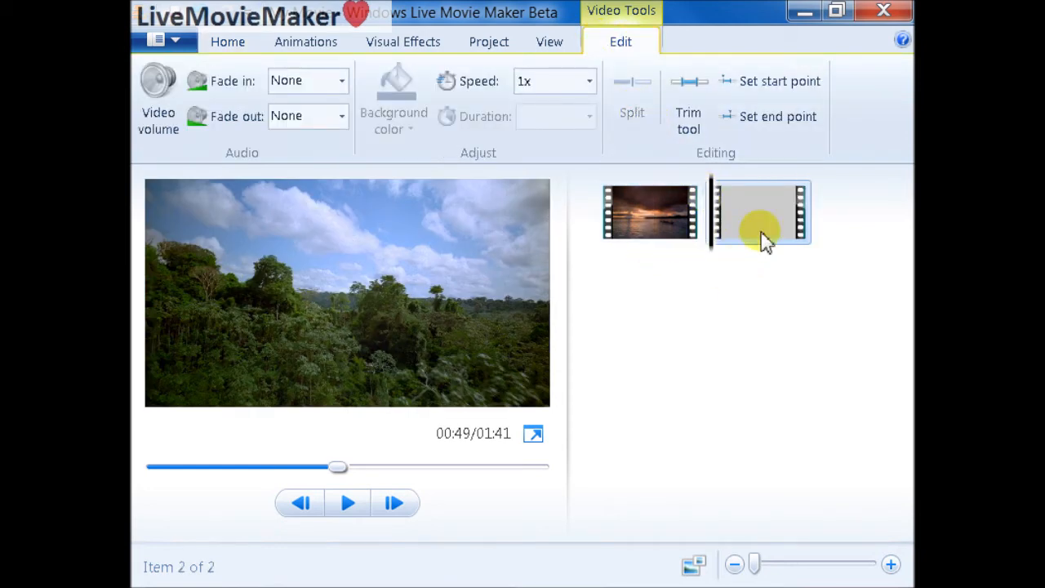
{"action": "left_click", "coordinate": [649, 212]}
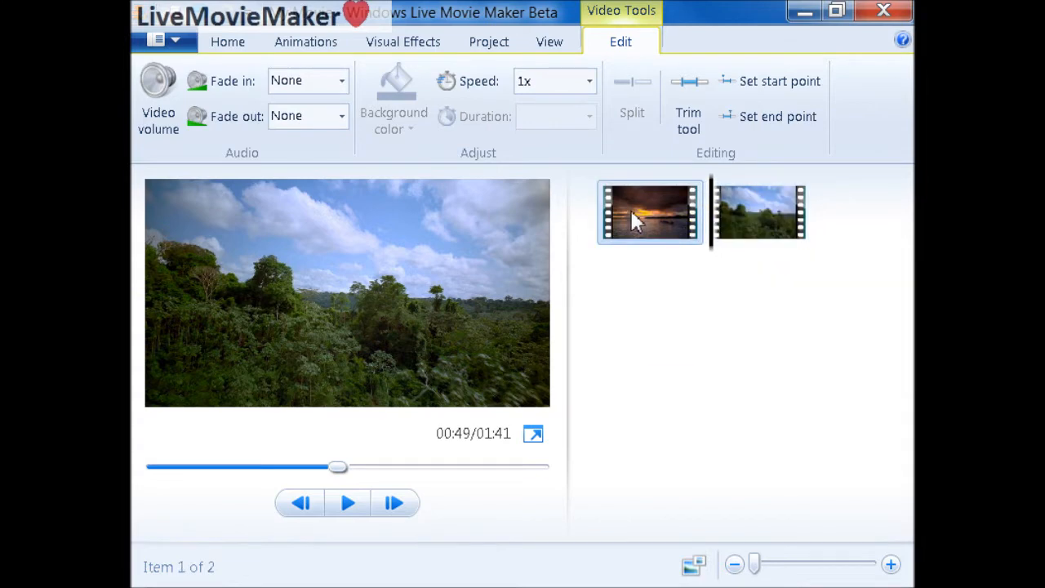
{"action": "mouse_move", "coordinate": [669, 343]}
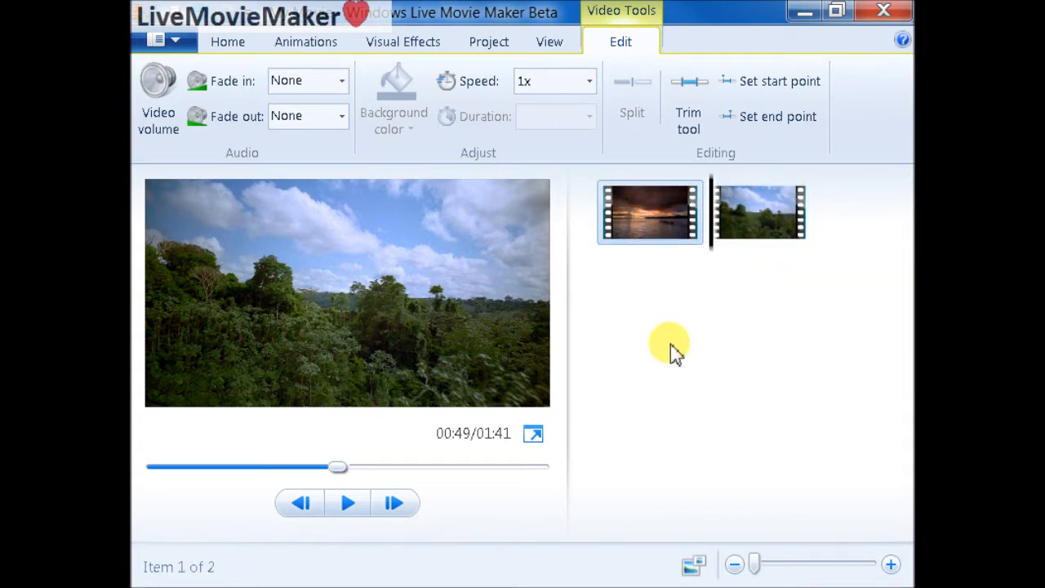
{"action": "left_click", "coordinate": [649, 213]}
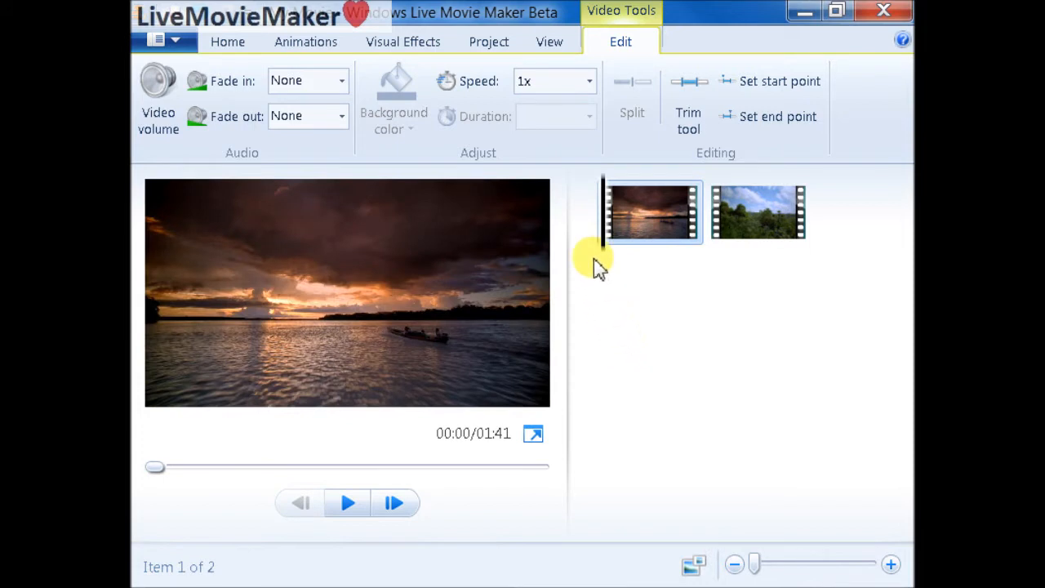
{"action": "mouse_move", "coordinate": [645, 24]}
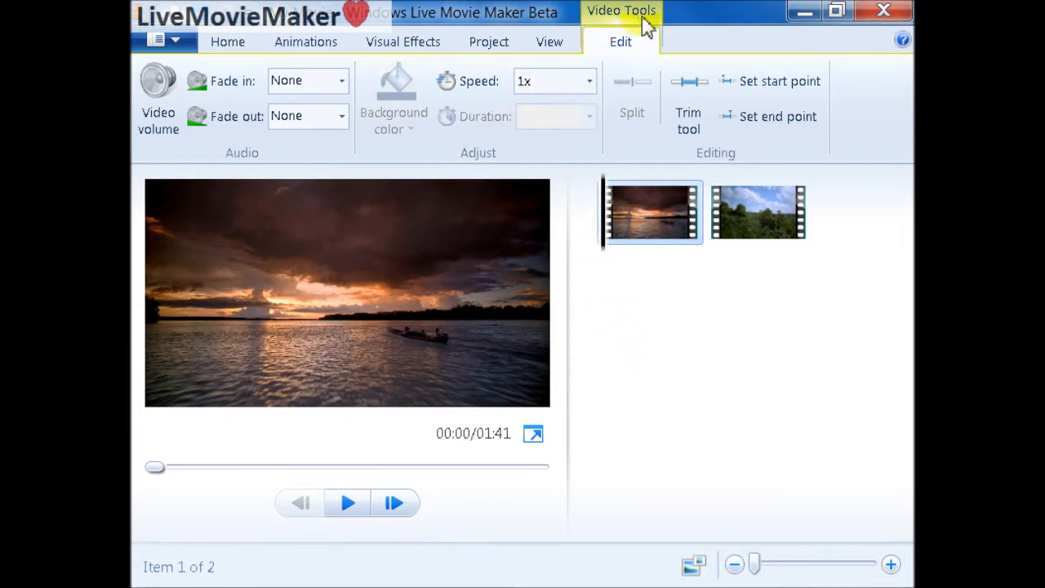
Set the first sunset clip's speed to 2x, shortening the movie to 1:17
{"action": "left_click", "coordinate": [588, 81]}
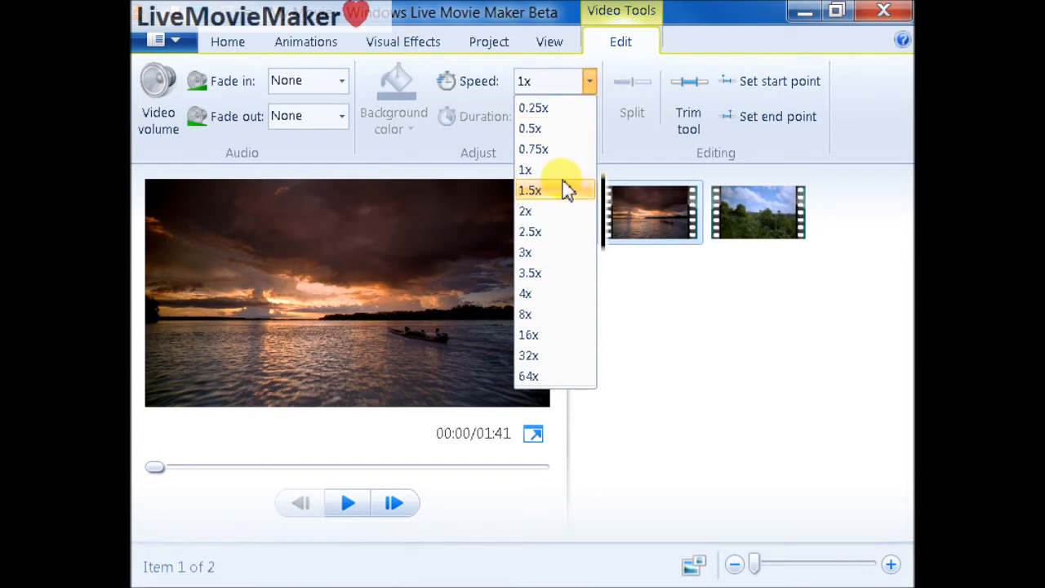
{"action": "mouse_move", "coordinate": [525, 169]}
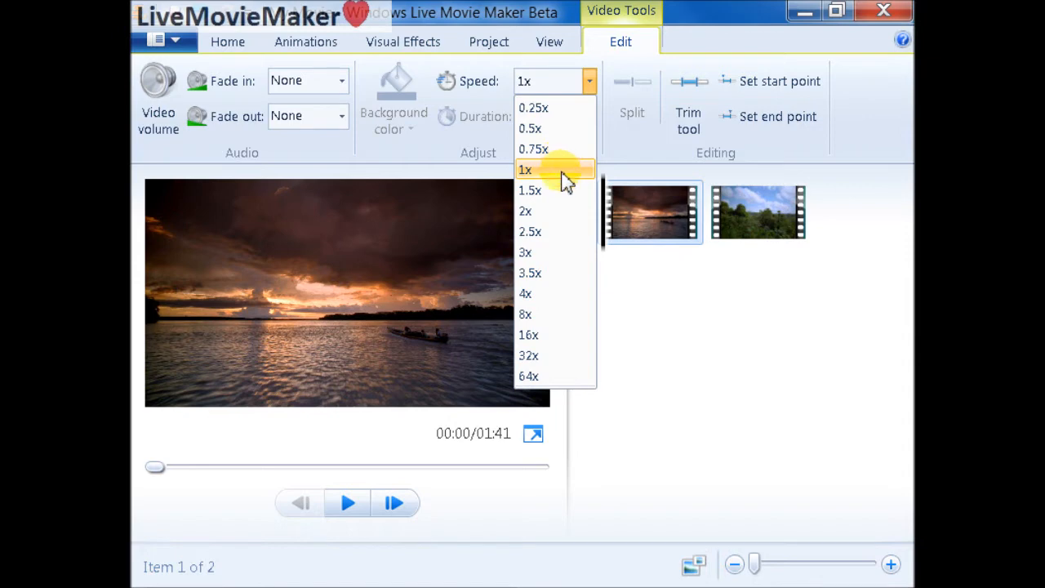
{"action": "mouse_move", "coordinate": [555, 178]}
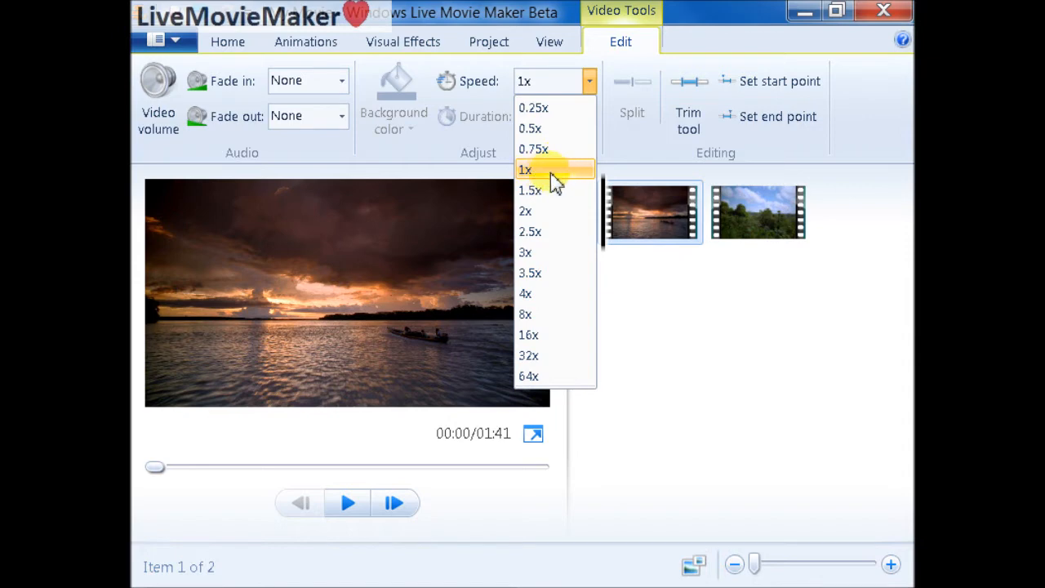
{"action": "mouse_move", "coordinate": [564, 211]}
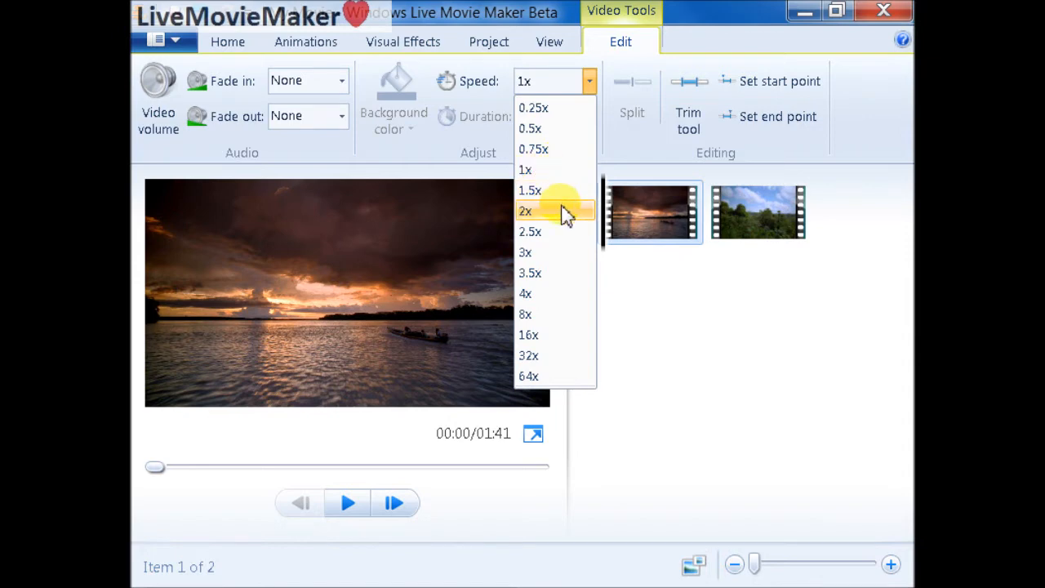
{"action": "left_click", "coordinate": [525, 211]}
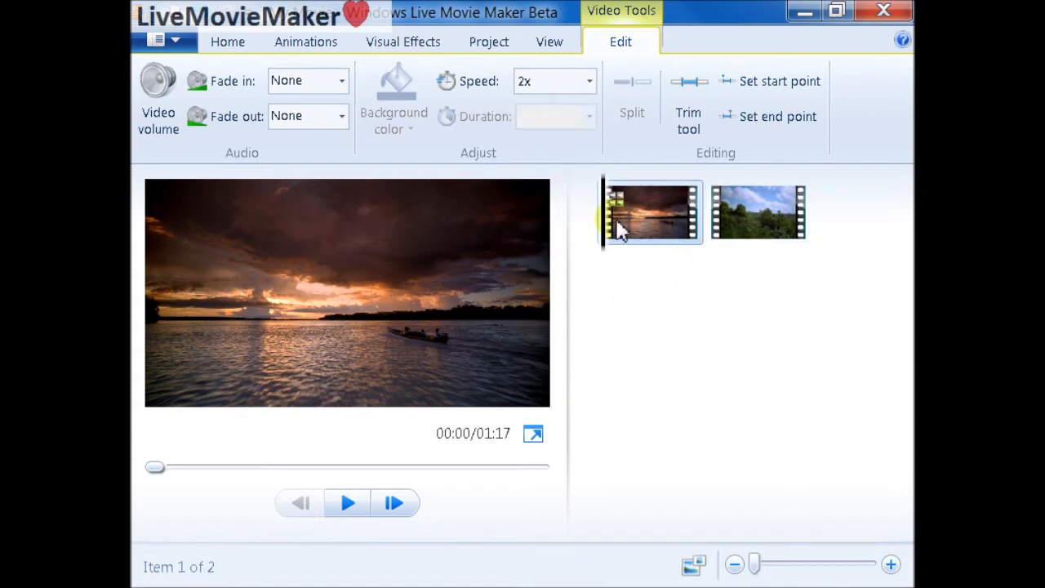
Set the forest clip's speed to 0.25x and check both clips' speeds
{"action": "left_click", "coordinate": [758, 213]}
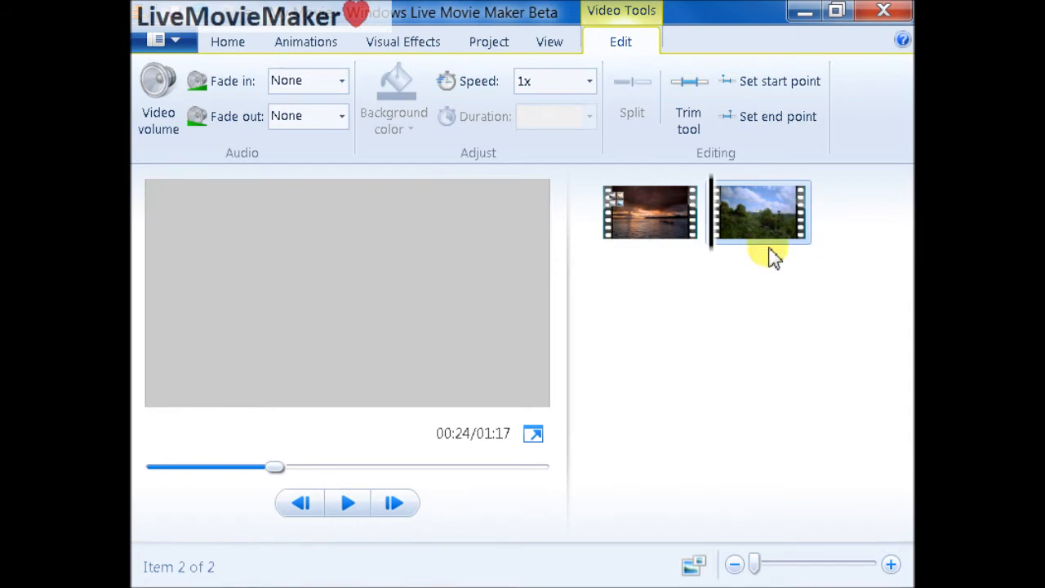
{"action": "left_click", "coordinate": [589, 81]}
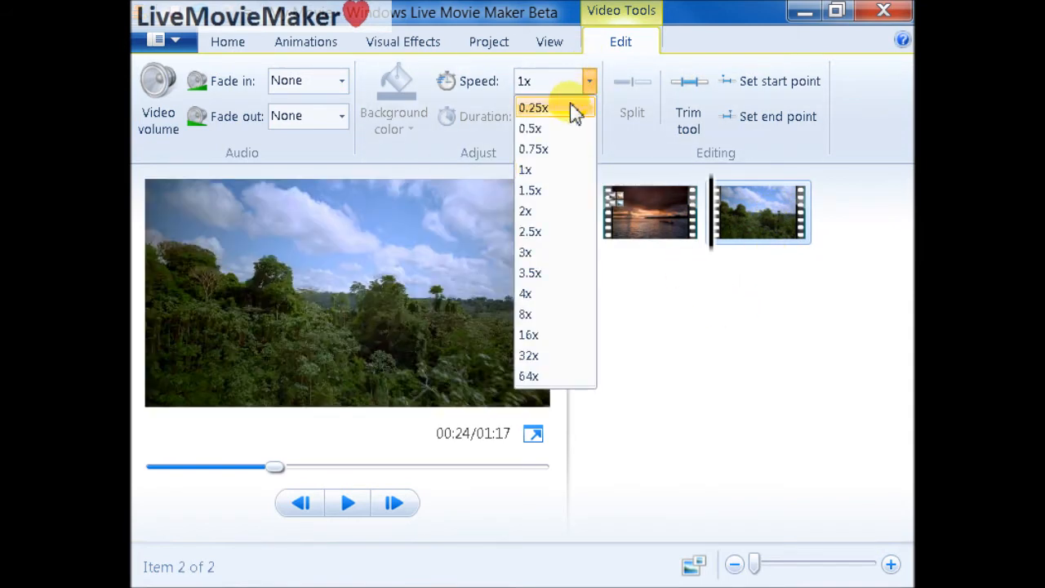
{"action": "left_click", "coordinate": [533, 106]}
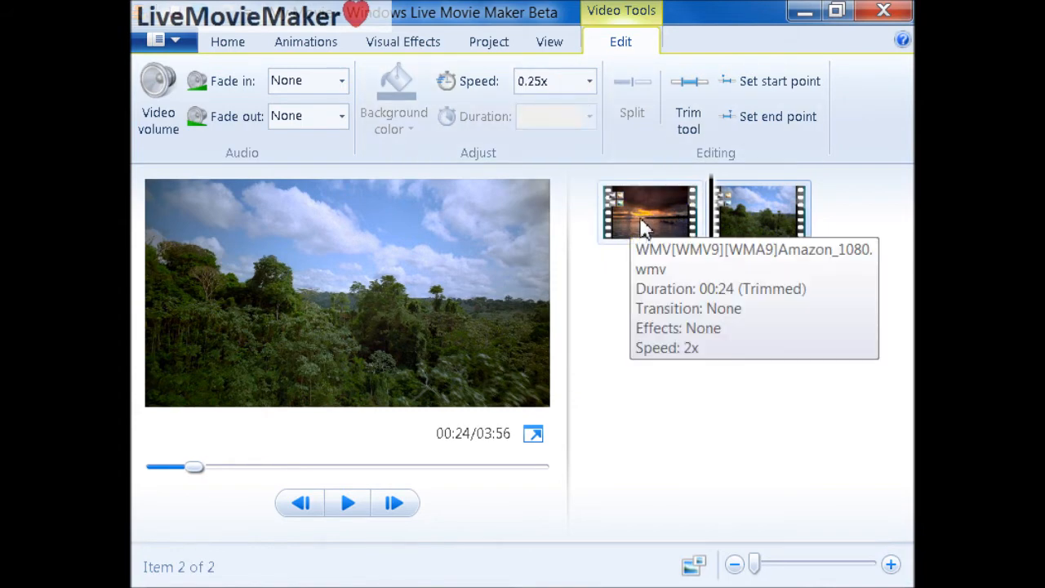
{"action": "left_click", "coordinate": [649, 212]}
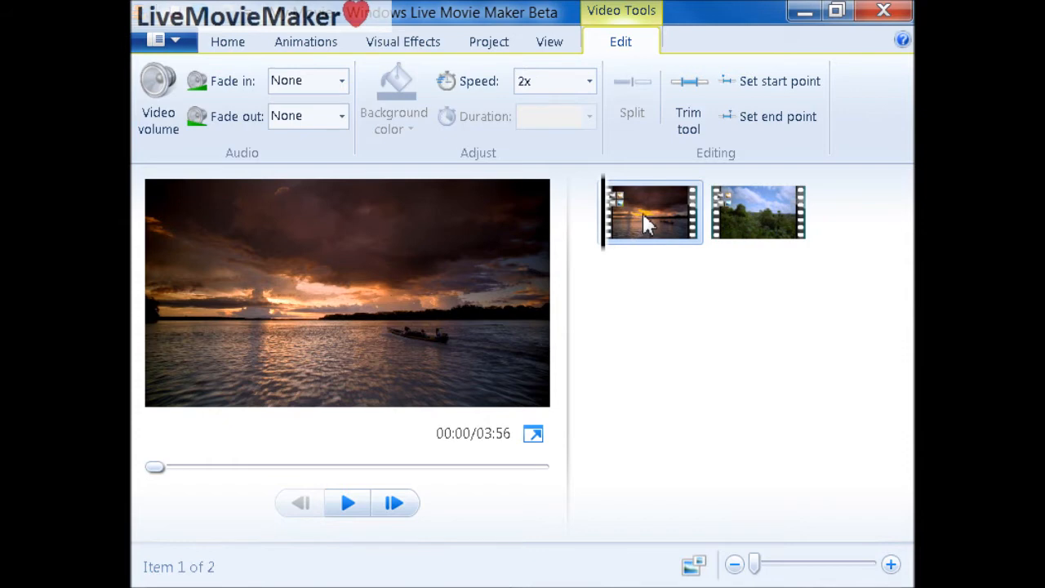
{"action": "left_click", "coordinate": [757, 212]}
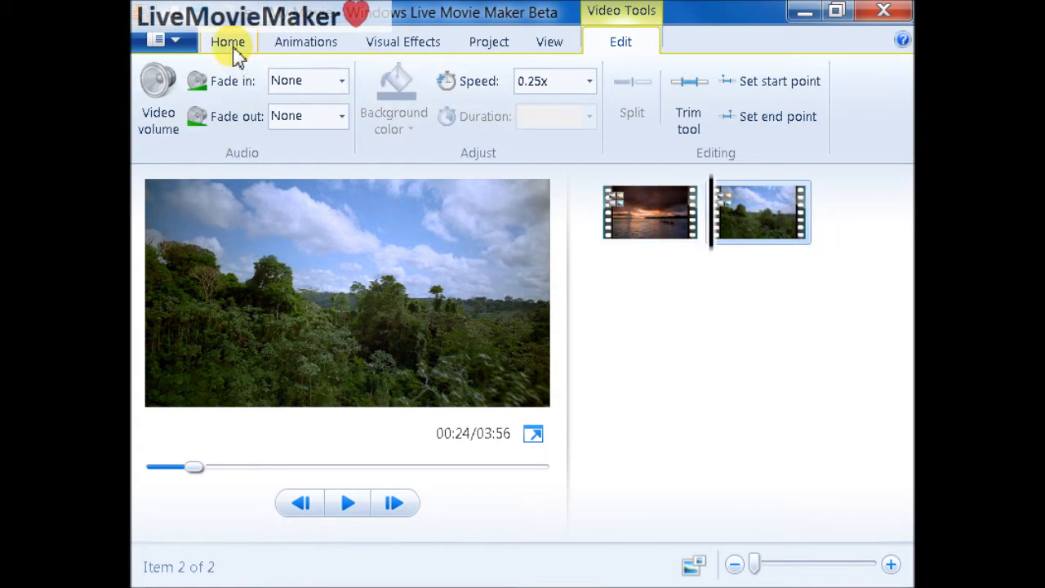
Switch to the Home tab to reach the Save movie options
{"action": "left_click", "coordinate": [228, 42]}
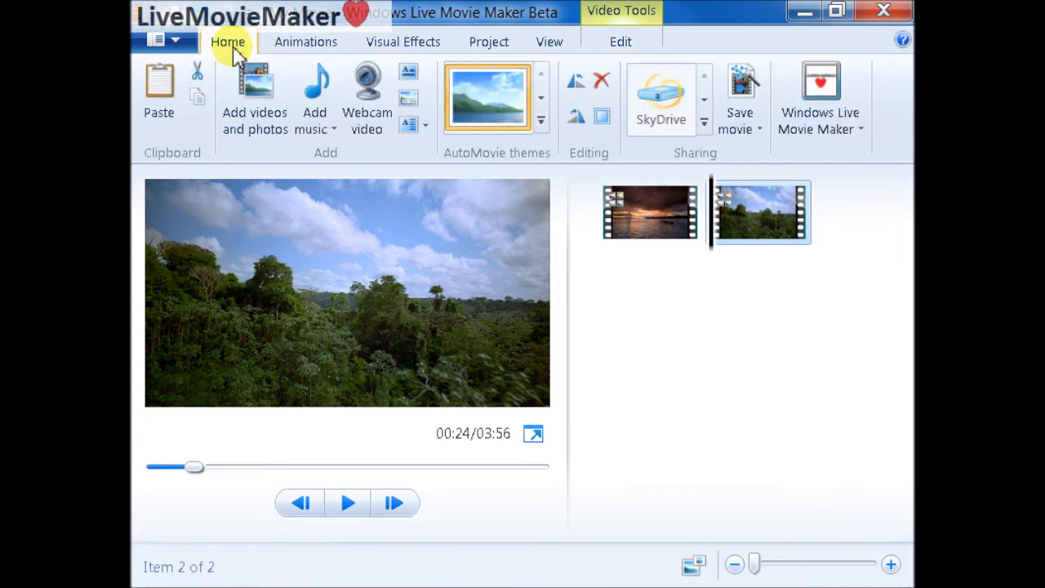
{"action": "mouse_move", "coordinate": [763, 220]}
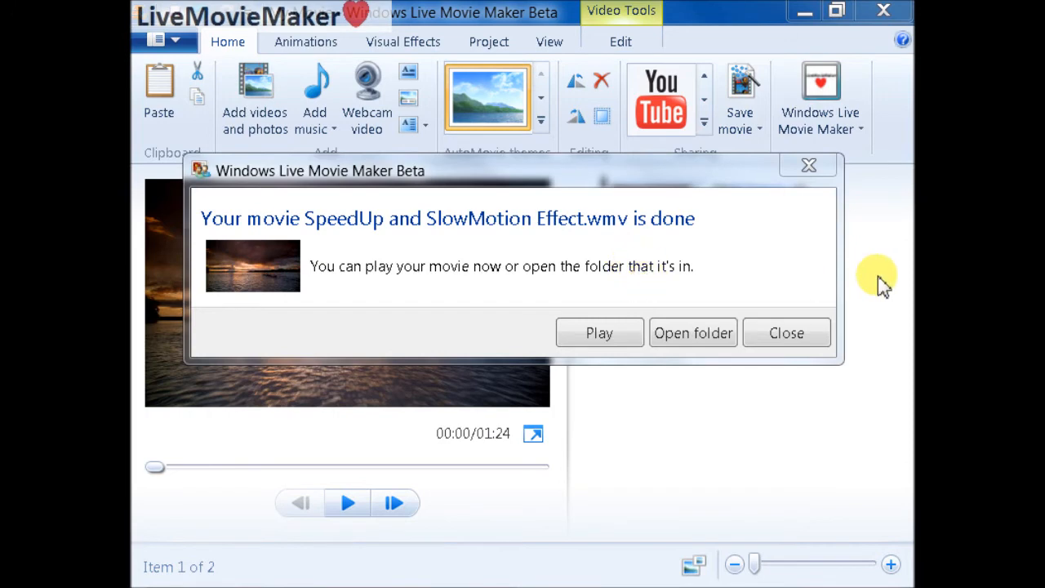
{"action": "mouse_move", "coordinate": [596, 318]}
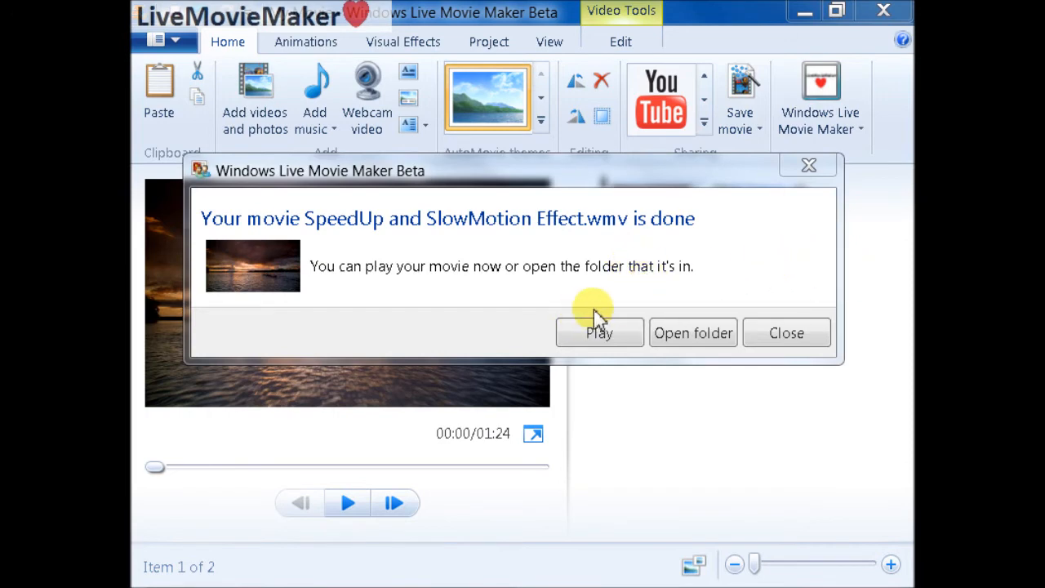
Play SpeedUp and SlowMotion Effect.wmv from the completion dialog in Windows Media Player
{"action": "left_click", "coordinate": [599, 332]}
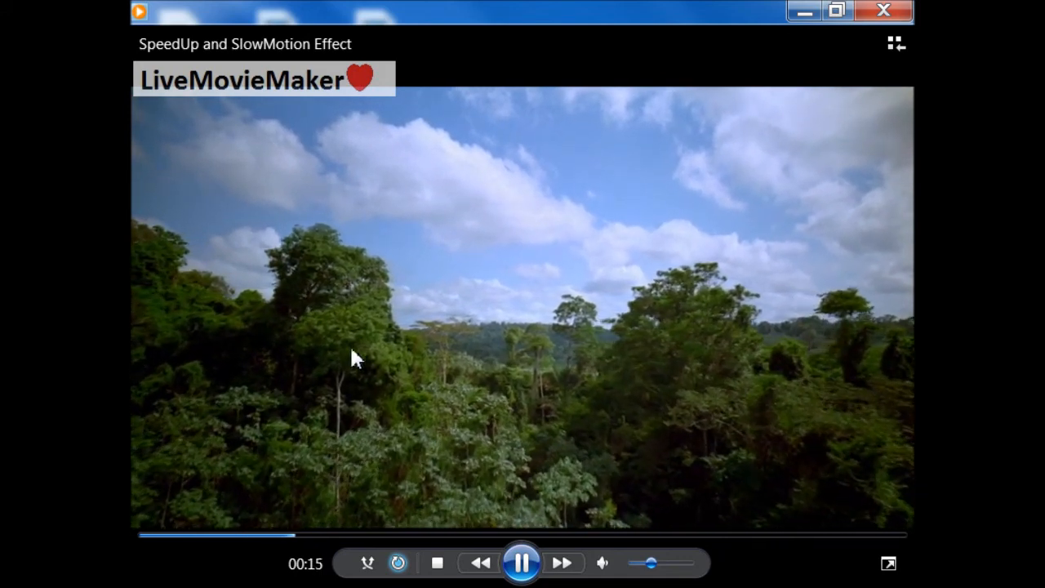
{"action": "mouse_move", "coordinate": [649, 420]}
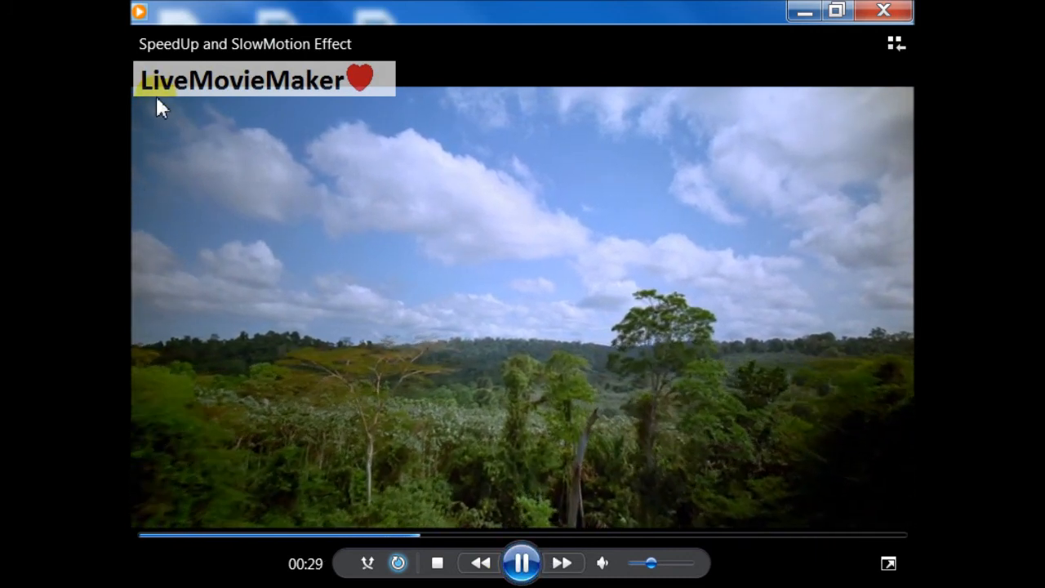
{"action": "mouse_move", "coordinate": [351, 100]}
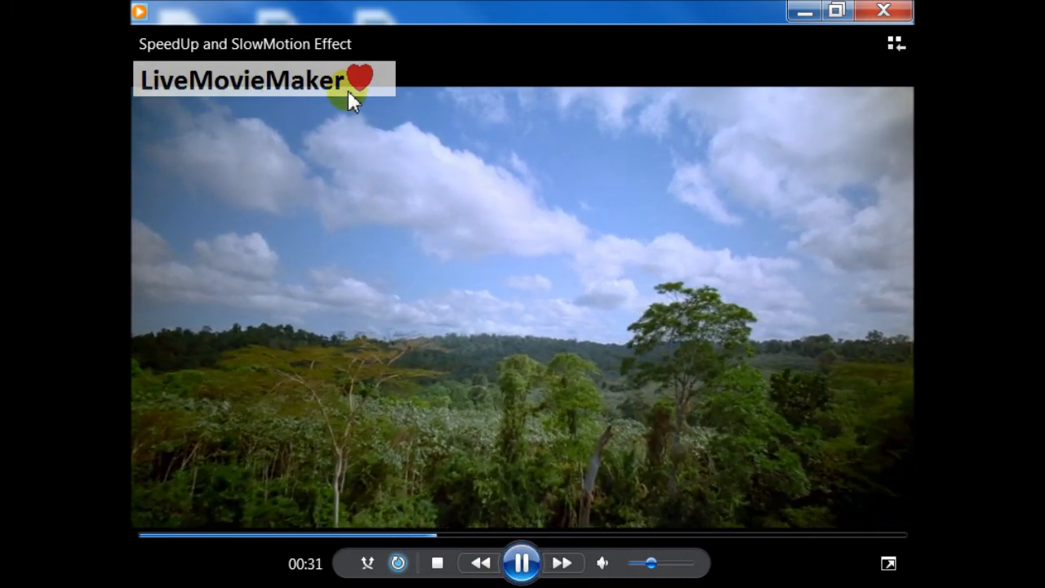